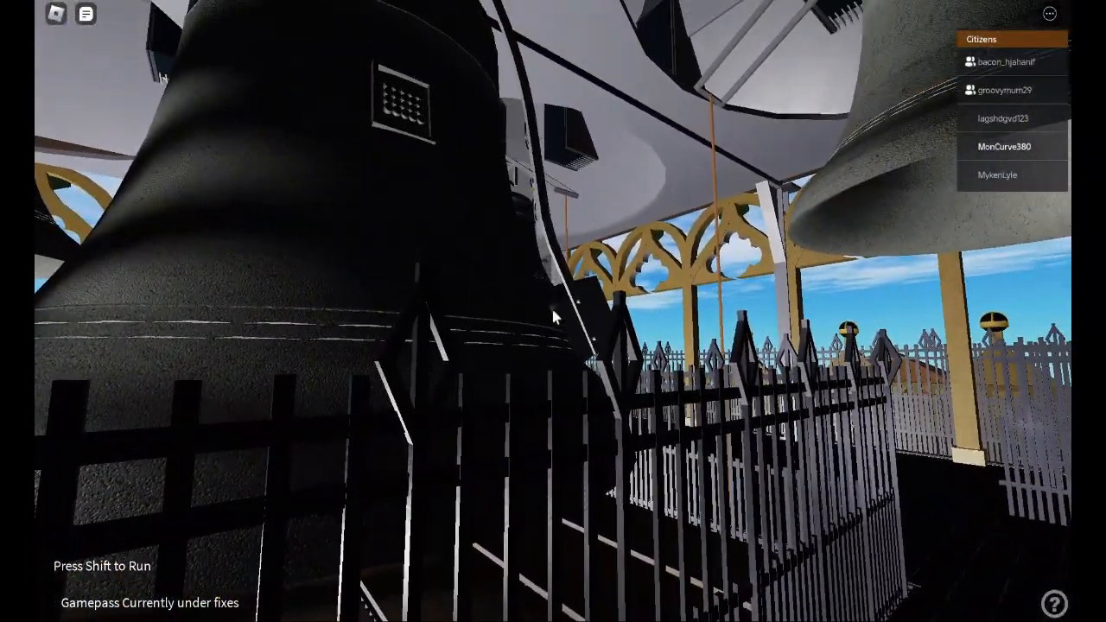
pyautogui.moveTo(553, 316)
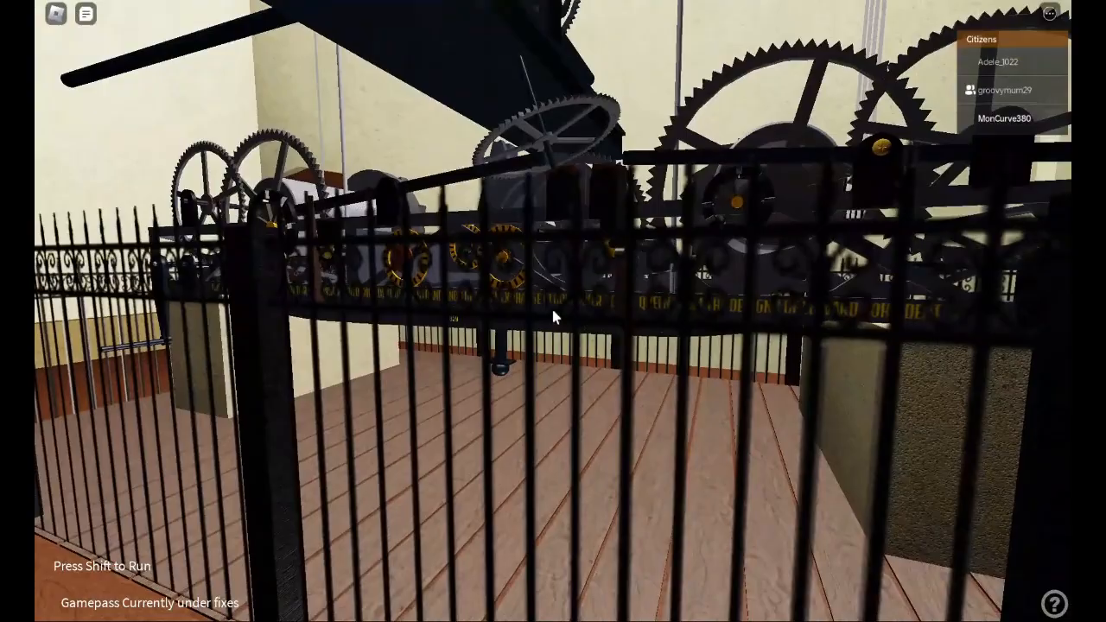
pyautogui.moveTo(553, 315)
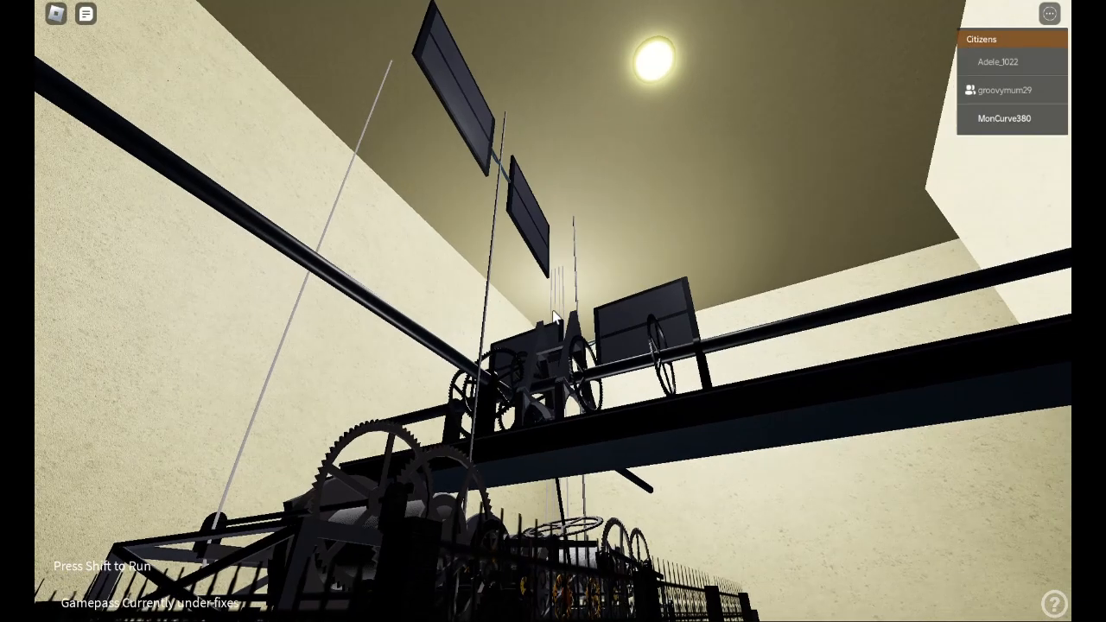
pyautogui.moveTo(553, 311)
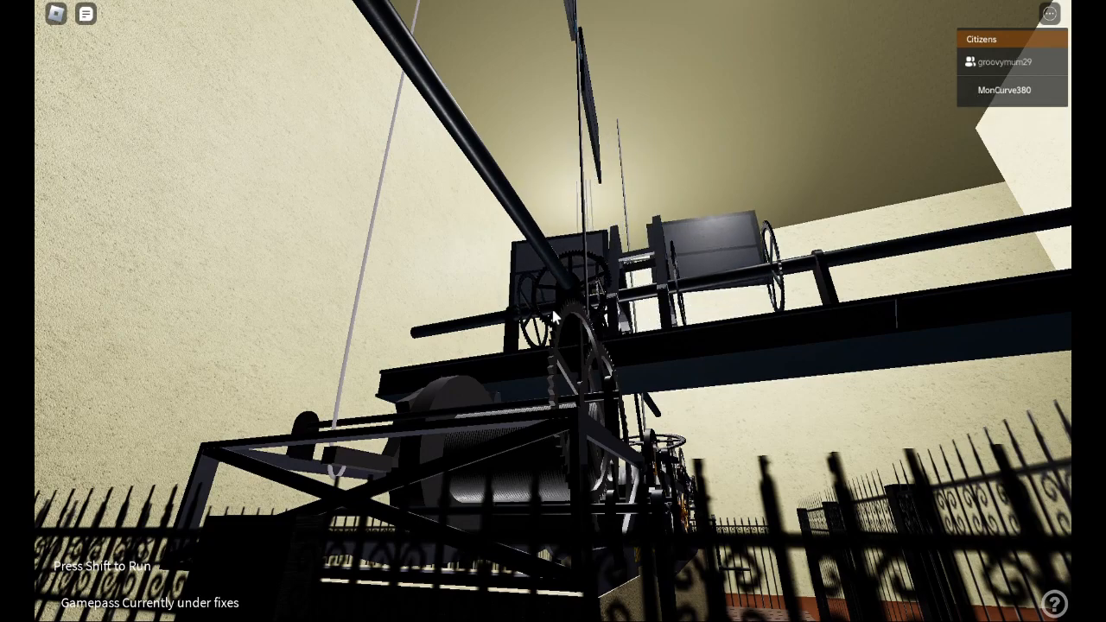
pyautogui.moveTo(552, 311)
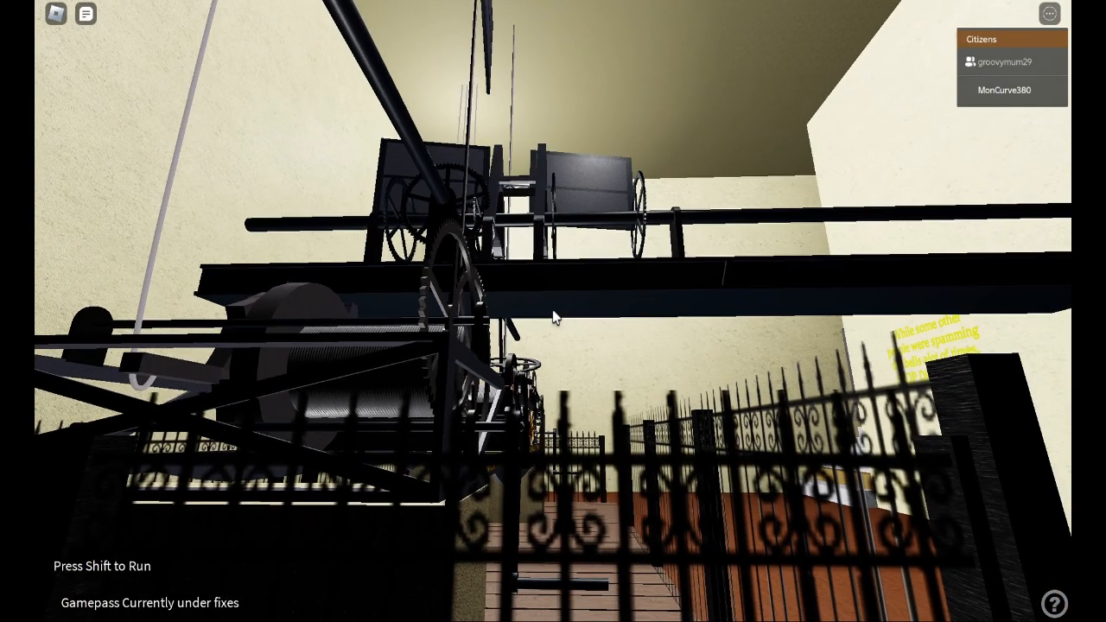
pyautogui.moveTo(553, 315)
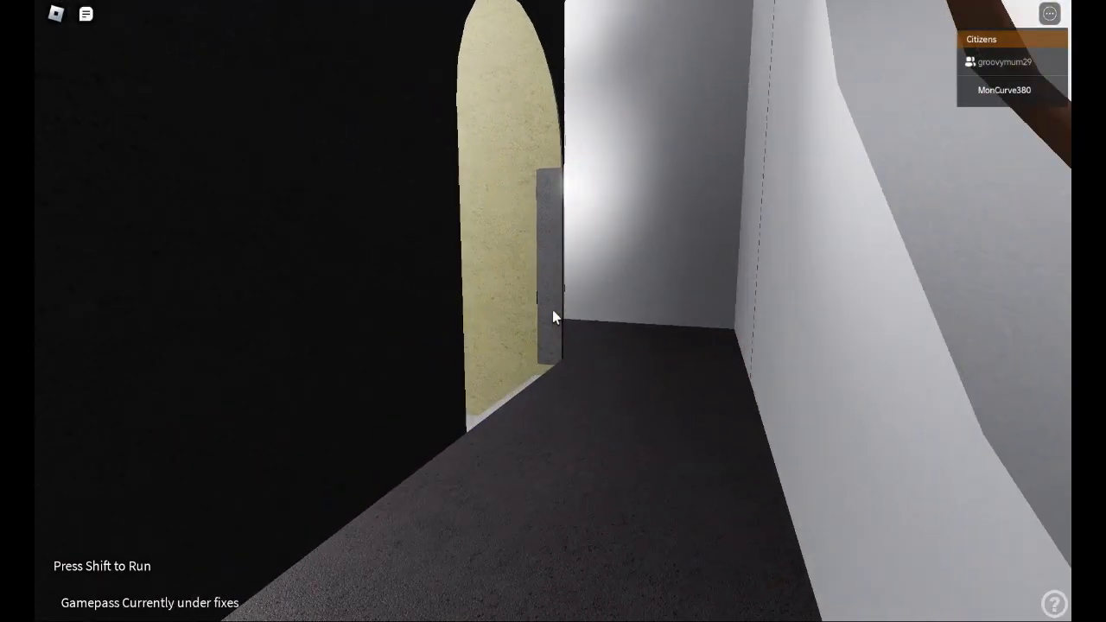
pyautogui.moveTo(556, 317)
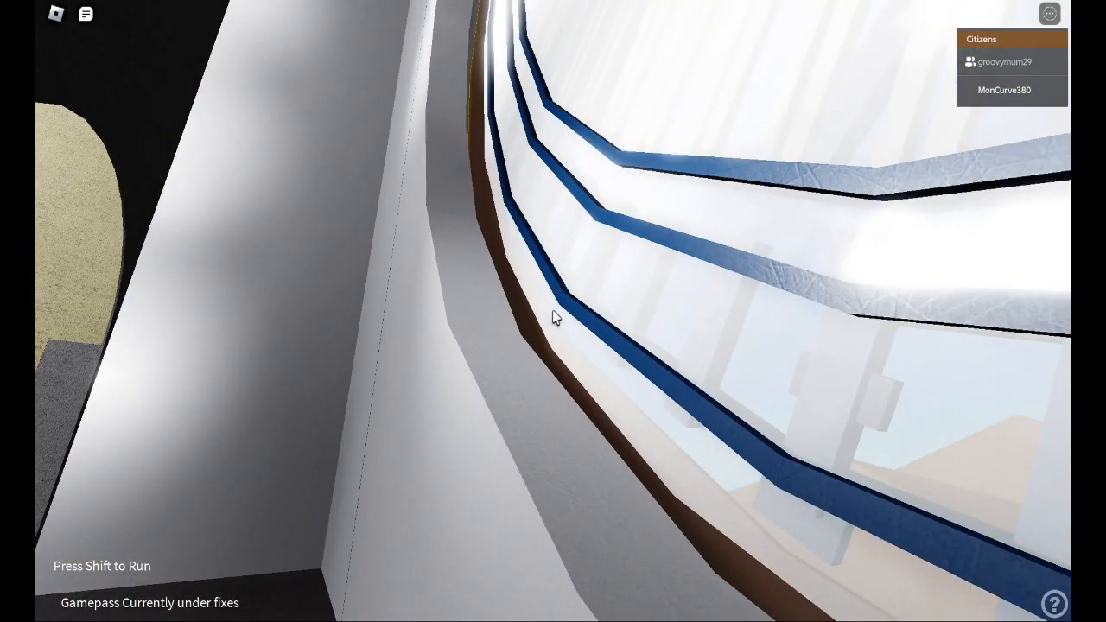